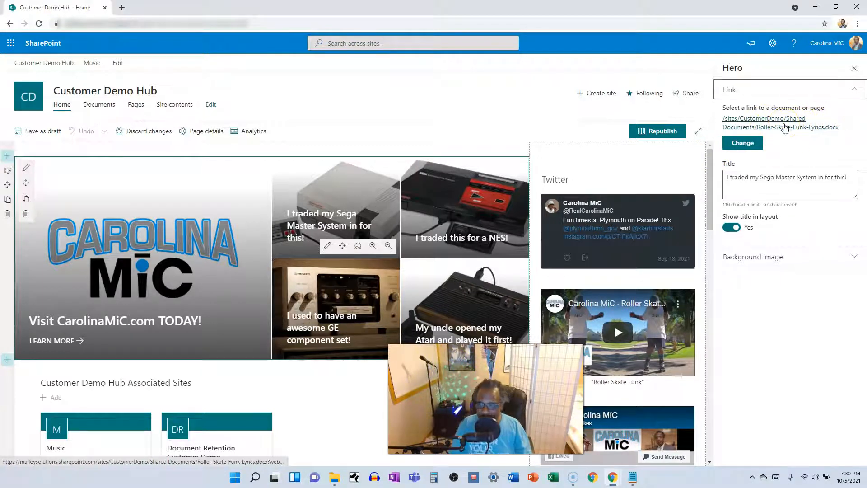
Copy the link address of the hero tile's Roller-Skate-Funk-Lyrics document.
right_click(779, 122)
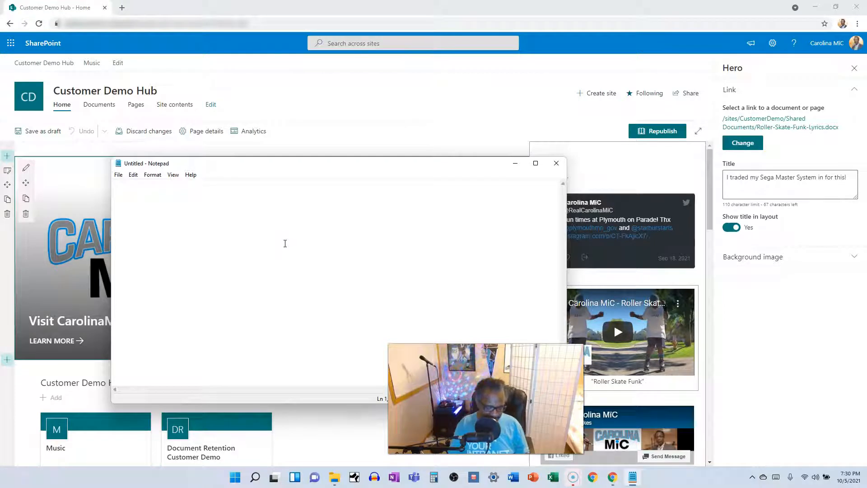
Paste the full lyrics document URL into Notepad, copy it, and return to the SharePoint page.
type("https://malloysolutions.sharepoint.com/sites/CustomerDemo/Shared%20Documents/Roller-Skate-Funk-Lyrics.docx?web=1")
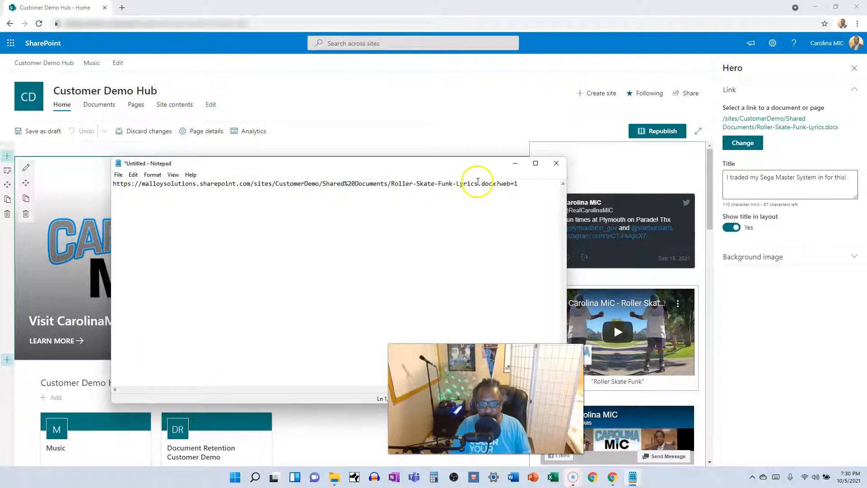
triple_click(315, 183)
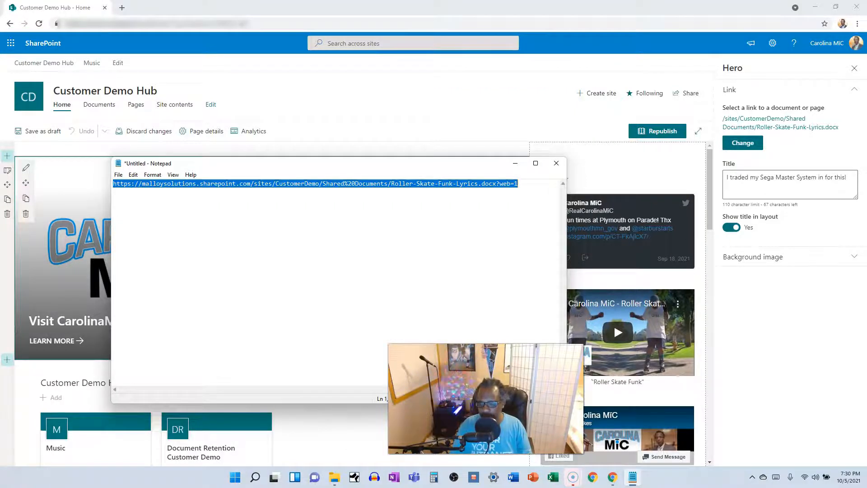
left_click(557, 163)
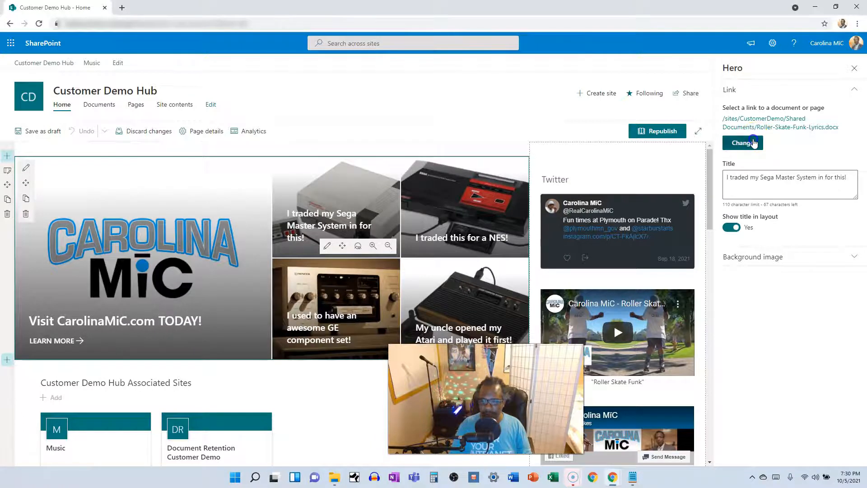
left_click(741, 143)
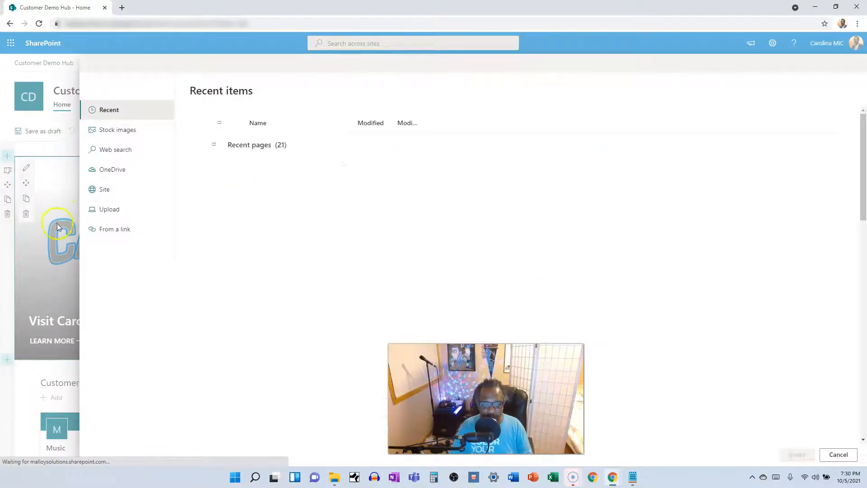
left_click(114, 228)
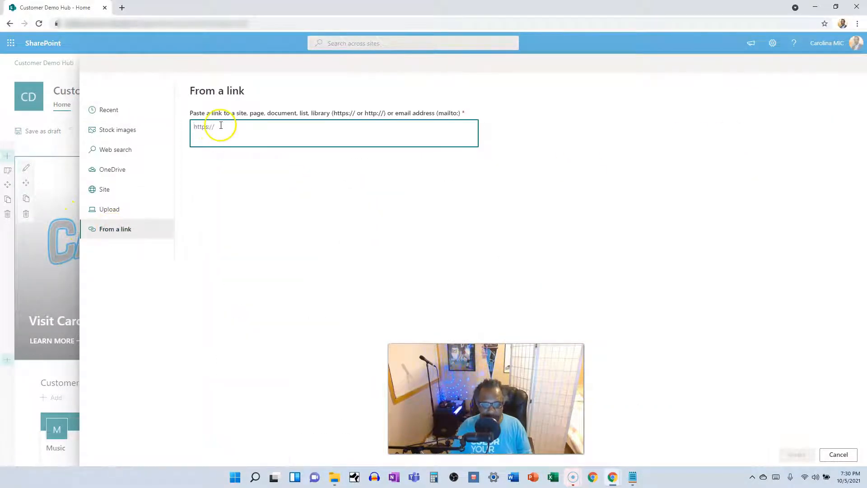
type("https://bit.ly/3uLAKI9")
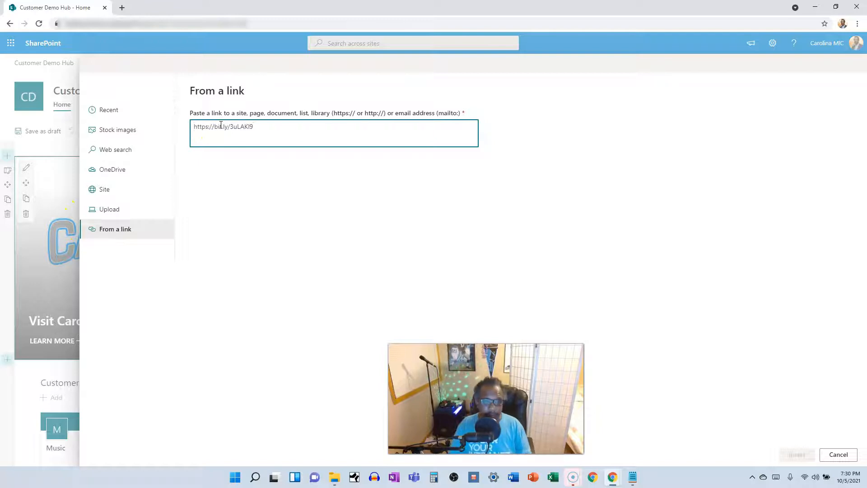
left_click(797, 454)
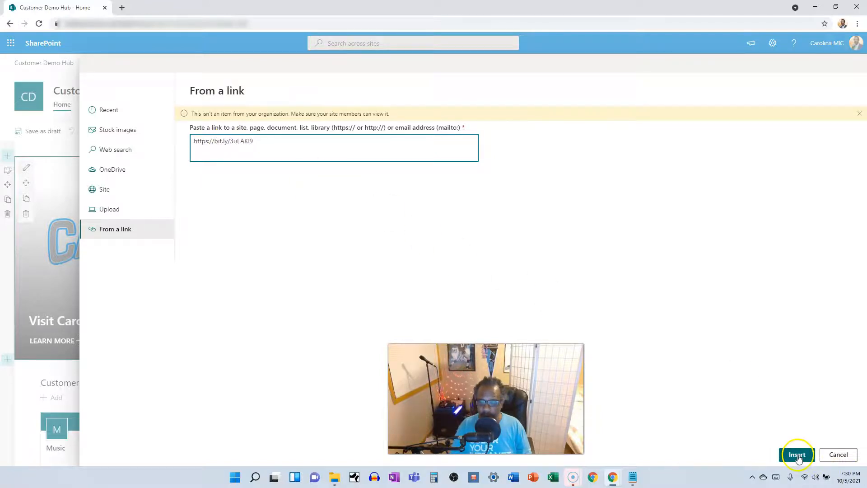
left_click(797, 455)
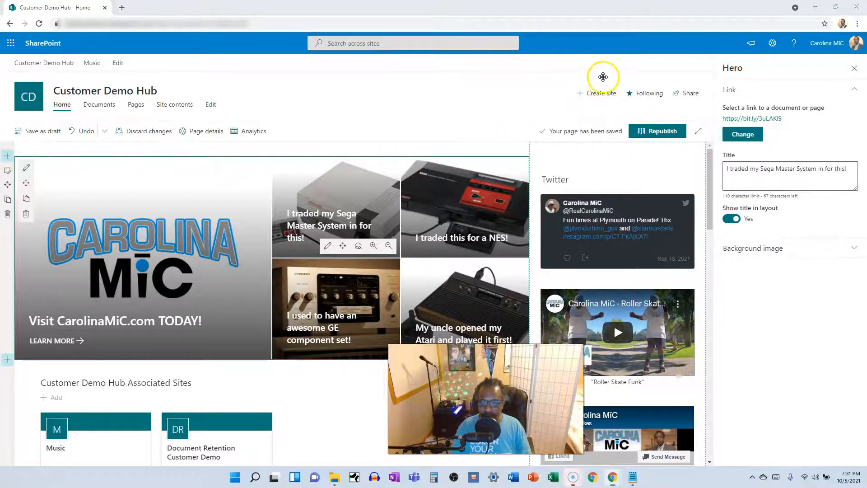
mouse_move(657, 131)
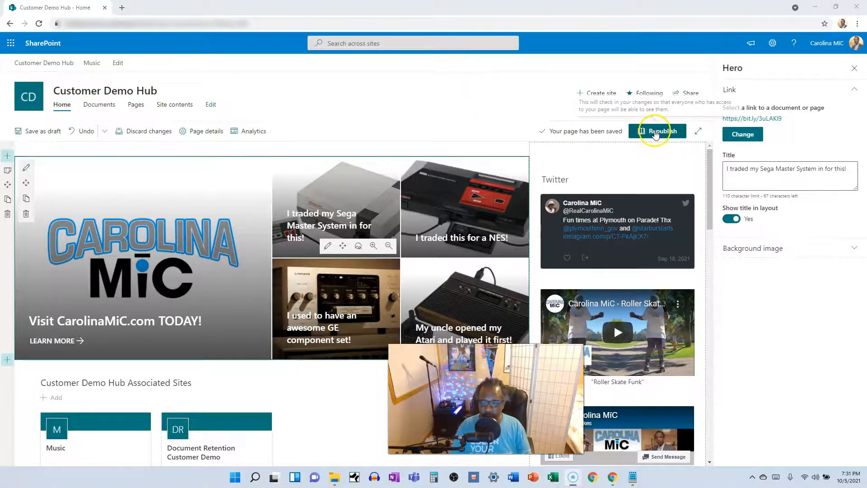
Republish the Customer Demo Hub page and return to the hub home tab.
left_click(657, 131)
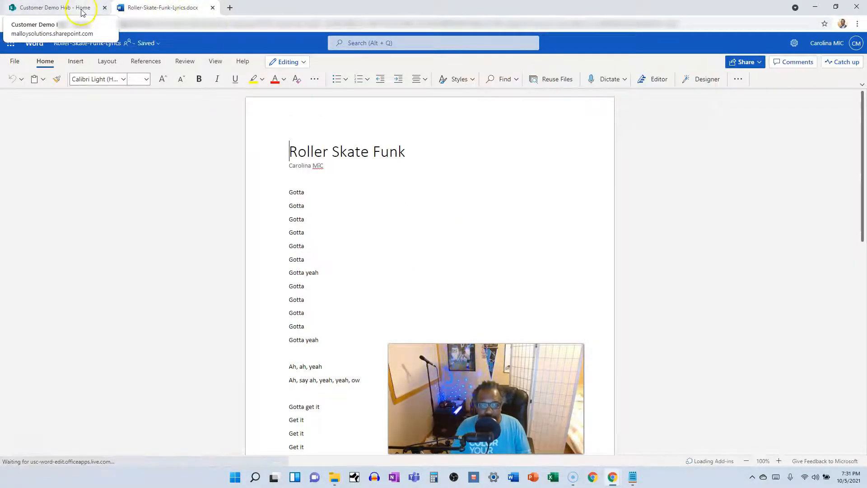
left_click(52, 7)
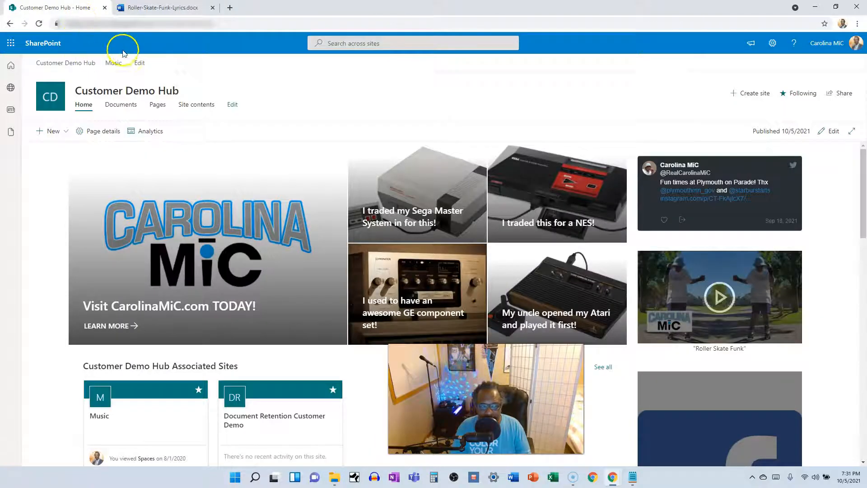
mouse_move(226, 177)
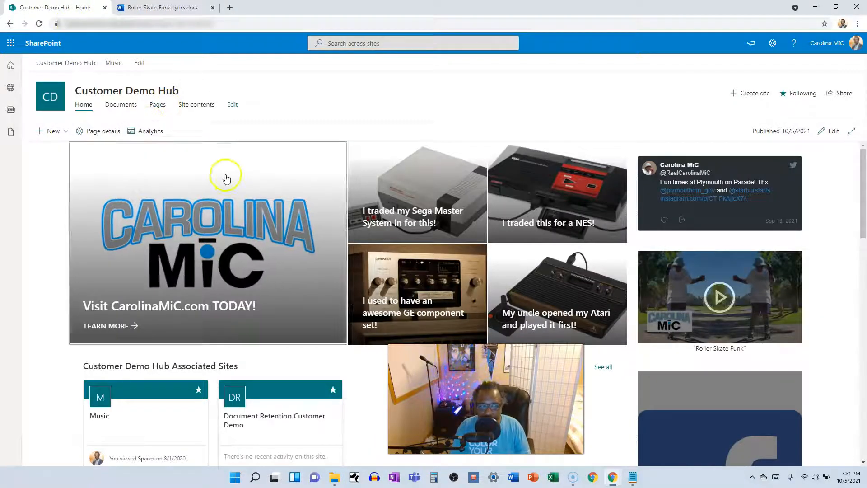
mouse_move(213, 76)
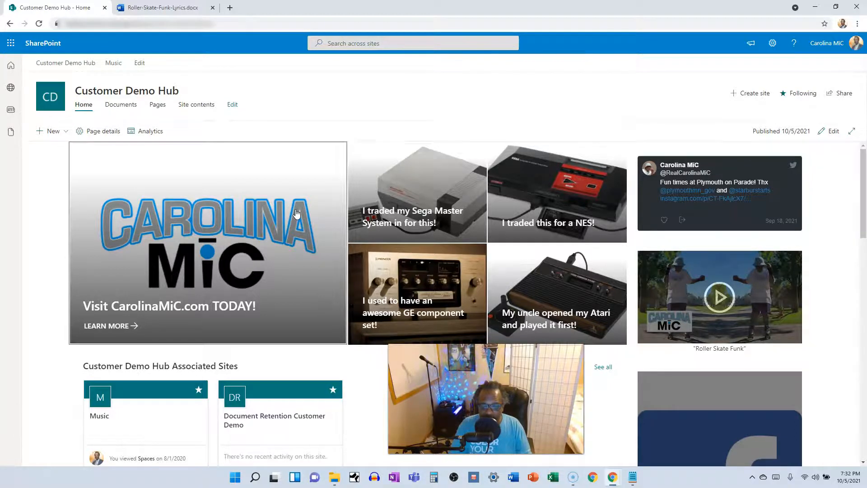
mouse_move(306, 202)
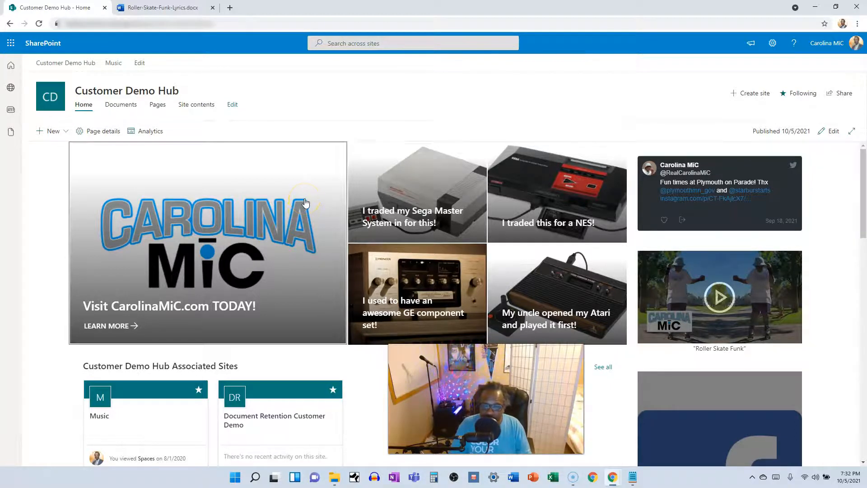